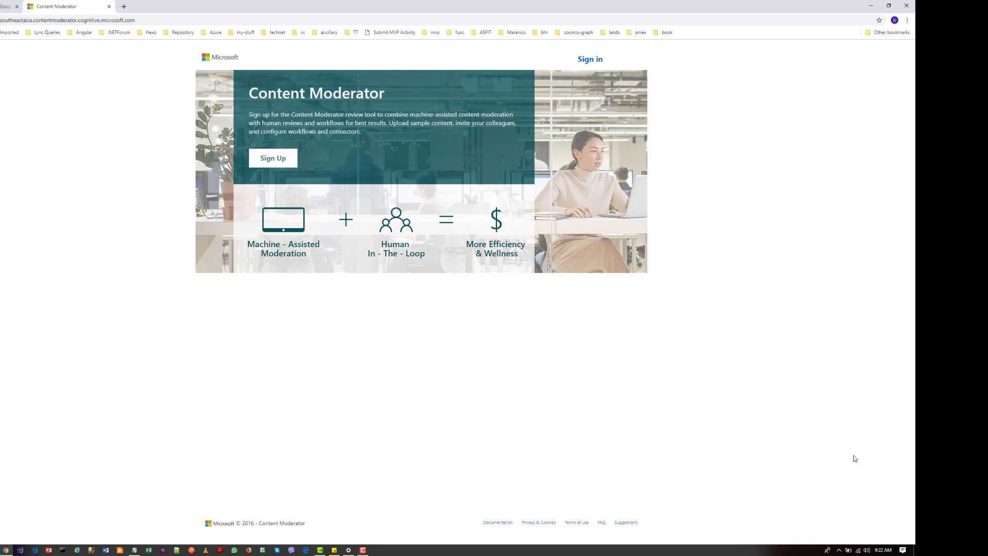
{"action": "mouse_move", "coordinate": [838, 484]}
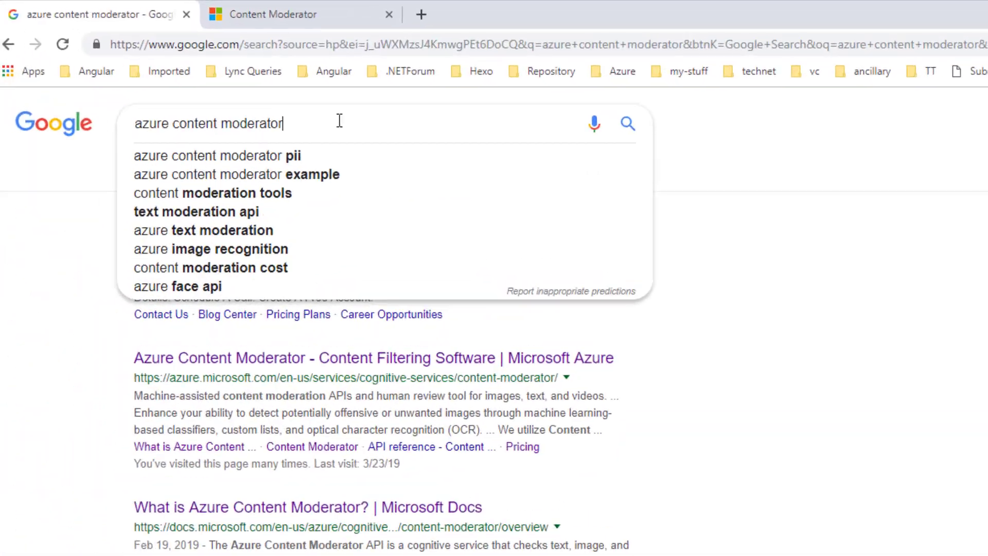
Step: Run the Google search for 'azure content moderator' and close the leftover tab
{"action": "key", "text": "Return"}
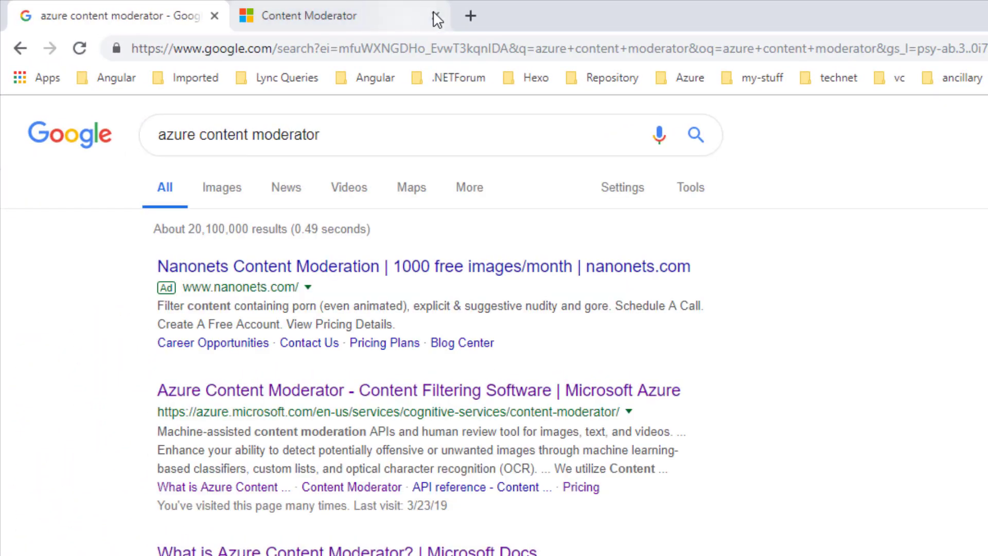
{"action": "left_click", "coordinate": [434, 15]}
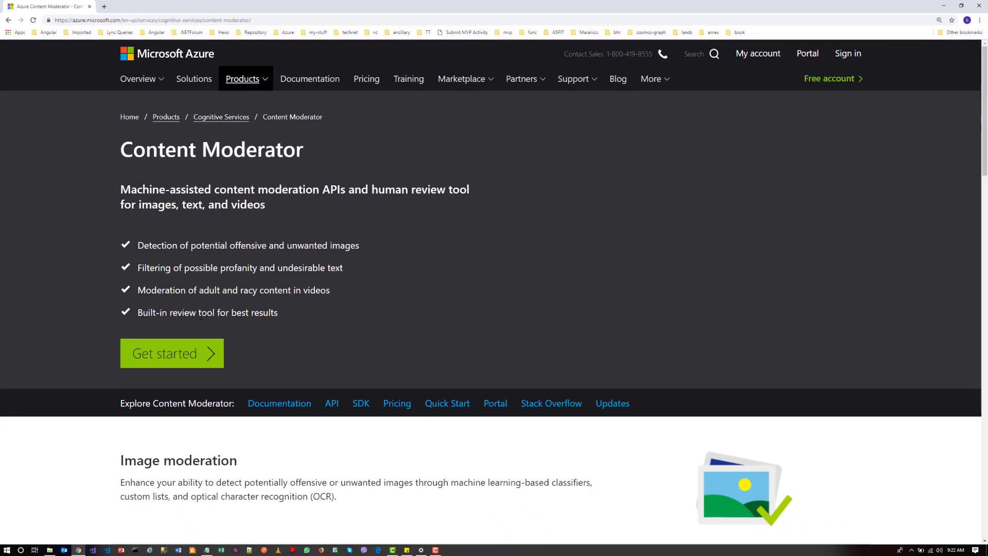
Step: Read through the image, text, video and human review features, then choose Get started
{"action": "scroll", "scroll_direction": "down", "scroll_amount": 3}
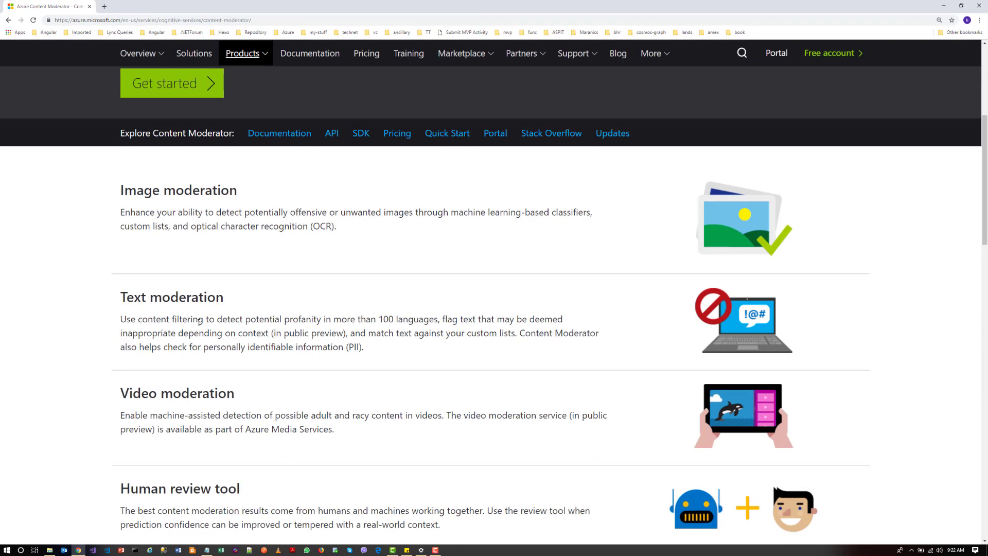
{"action": "mouse_move", "coordinate": [210, 274]}
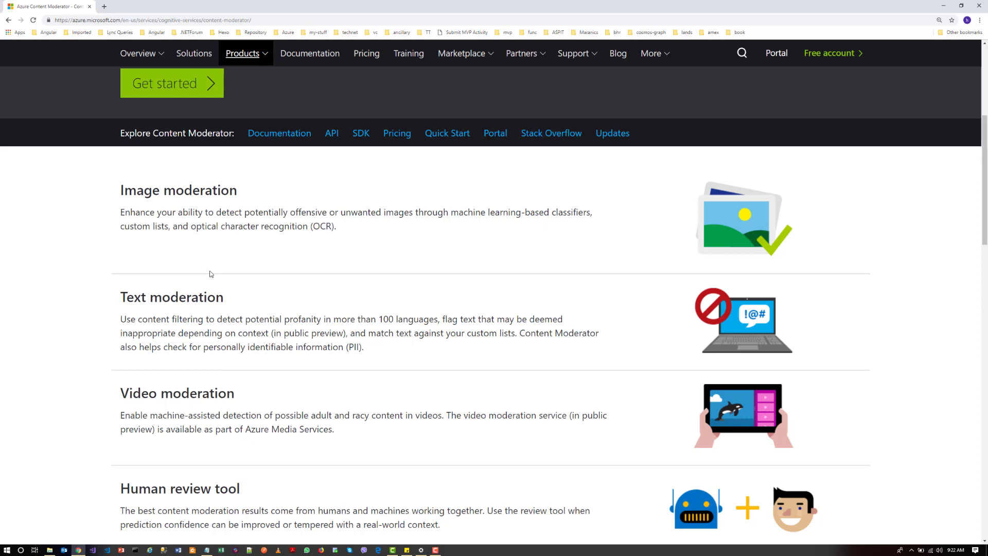
{"action": "scroll", "scroll_direction": "down", "scroll_amount": 3}
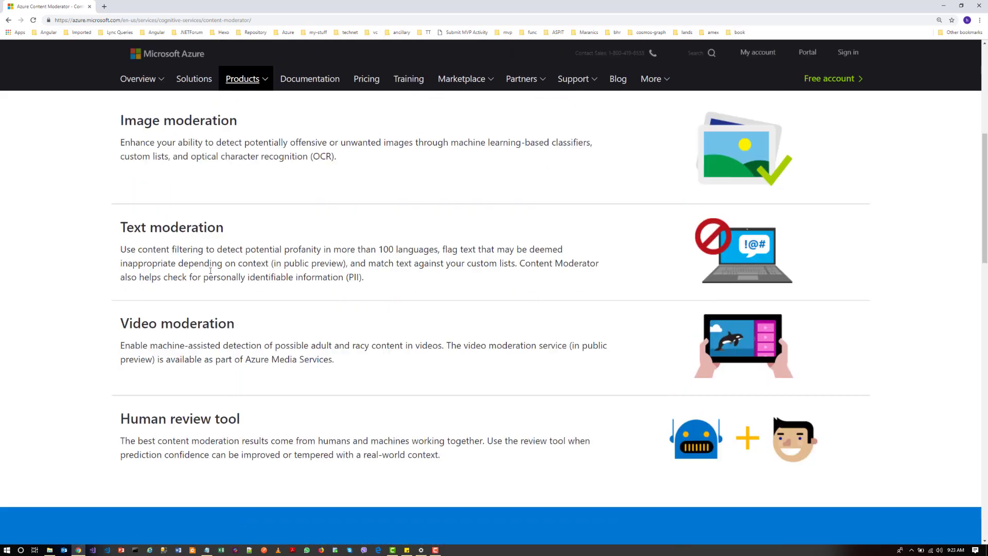
{"action": "scroll", "scroll_direction": "up", "scroll_amount": 3}
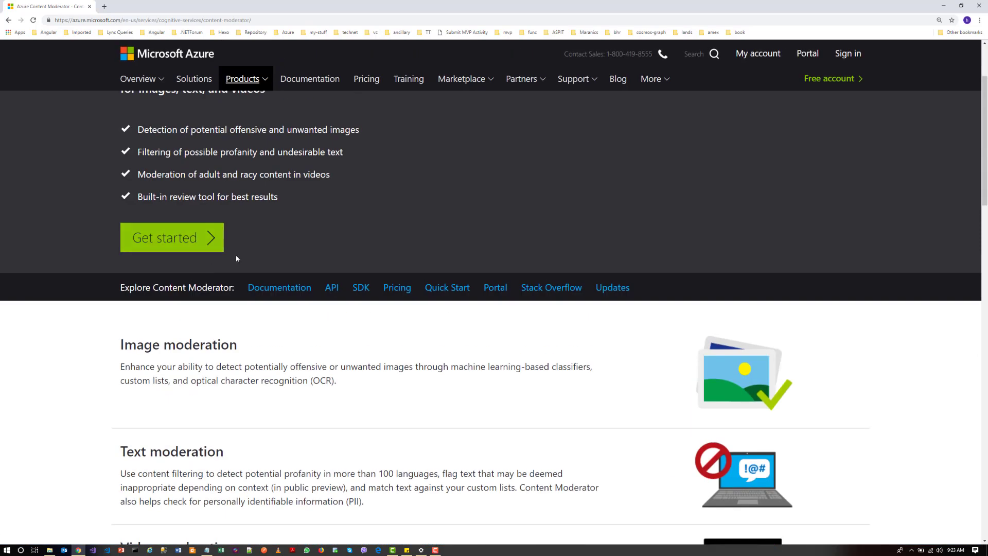
{"action": "left_click", "coordinate": [171, 237]}
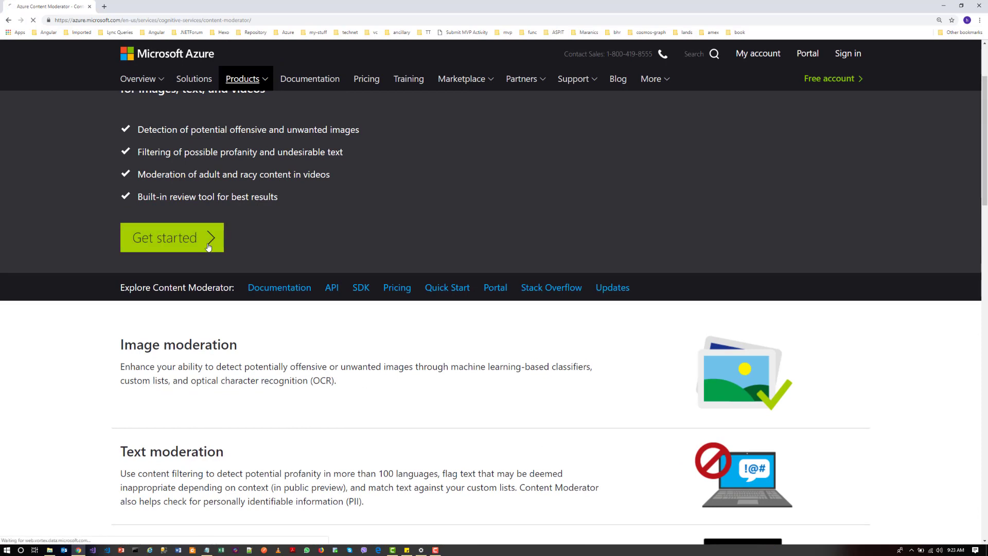
Step: Start signing up for the review tool from the Content Moderator landing page
{"action": "left_click", "coordinate": [171, 237]}
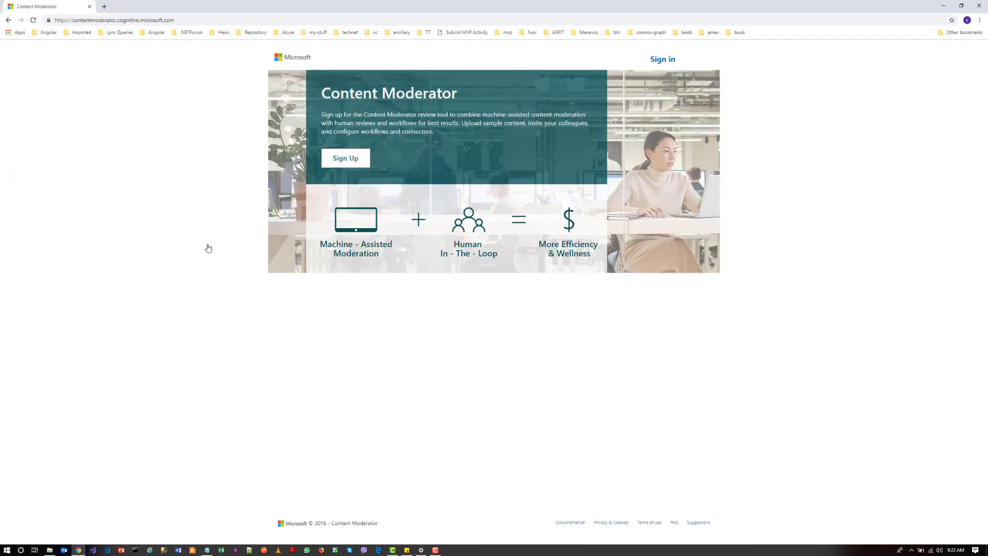
{"action": "mouse_move", "coordinate": [457, 200]}
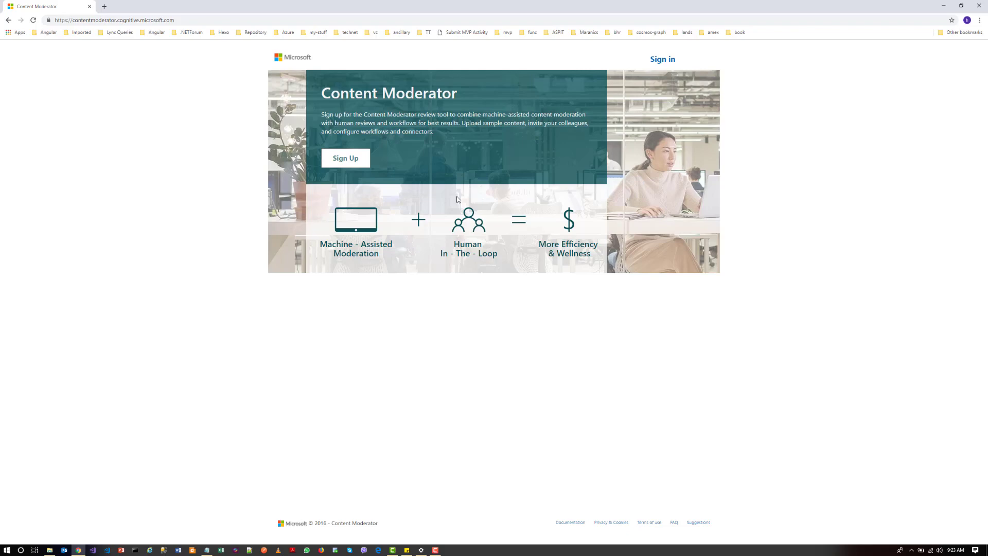
{"action": "left_click", "coordinate": [346, 158]}
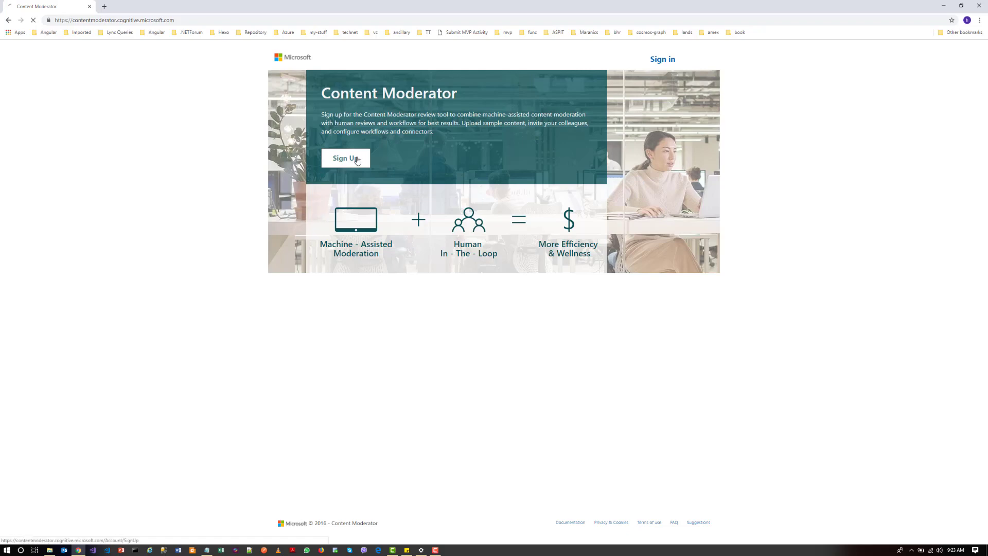
{"action": "left_click", "coordinate": [346, 157]}
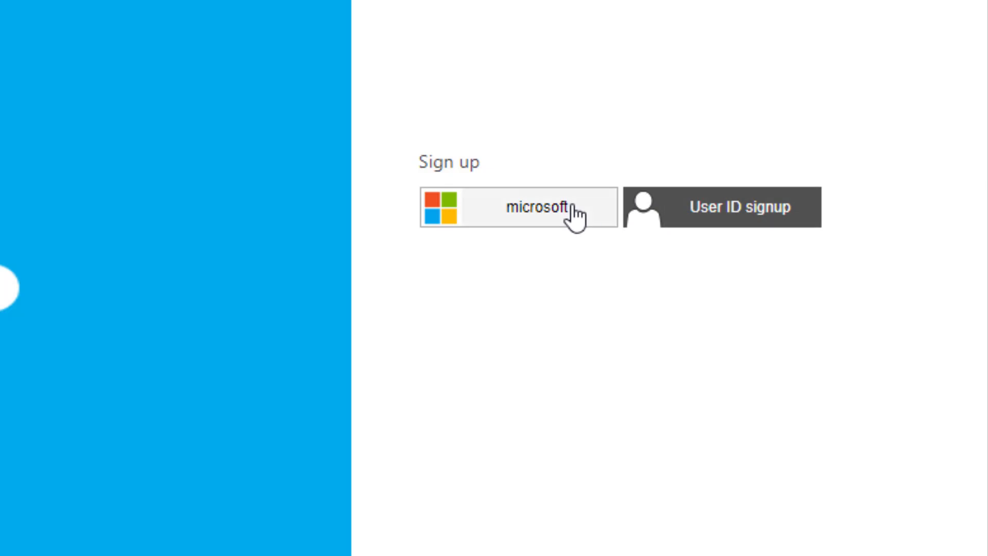
Step: Choose the Microsoft account sign-up option and submit the password
{"action": "left_click", "coordinate": [517, 207]}
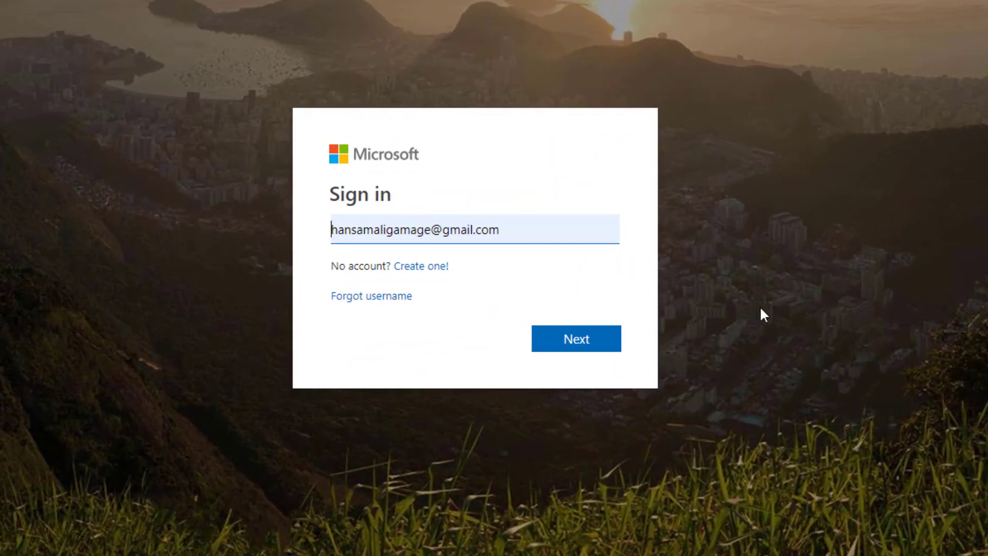
{"action": "left_click", "coordinate": [574, 339]}
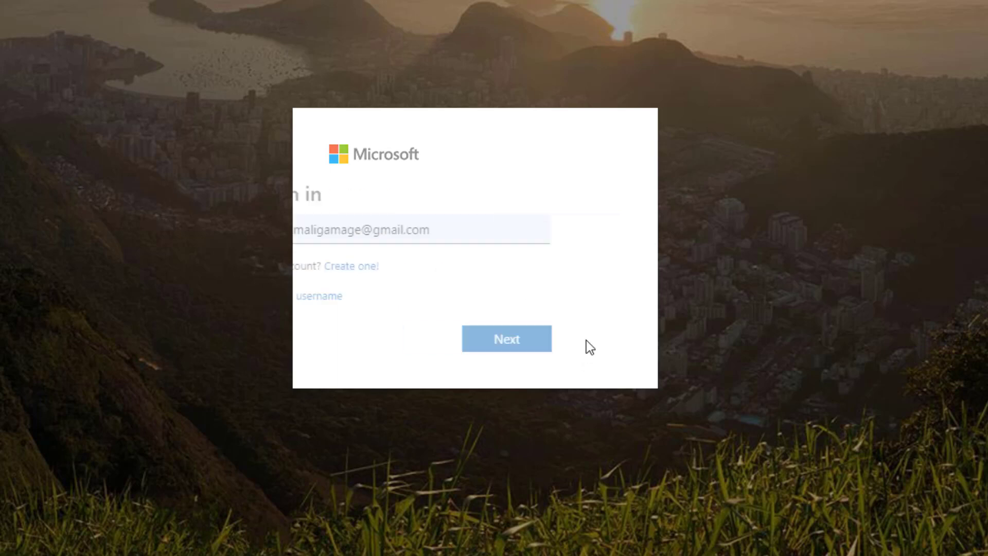
{"action": "left_click", "coordinate": [506, 338]}
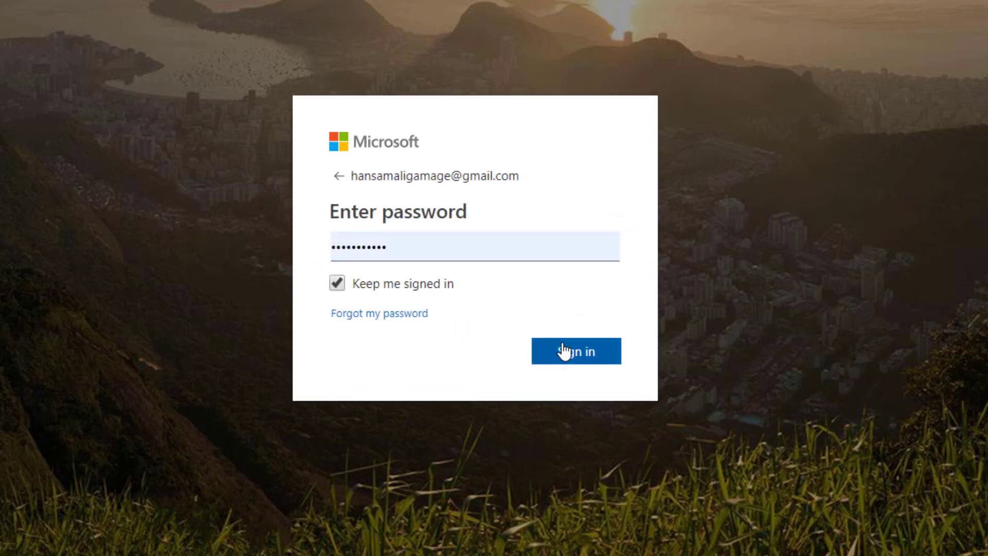
{"action": "left_click", "coordinate": [574, 350]}
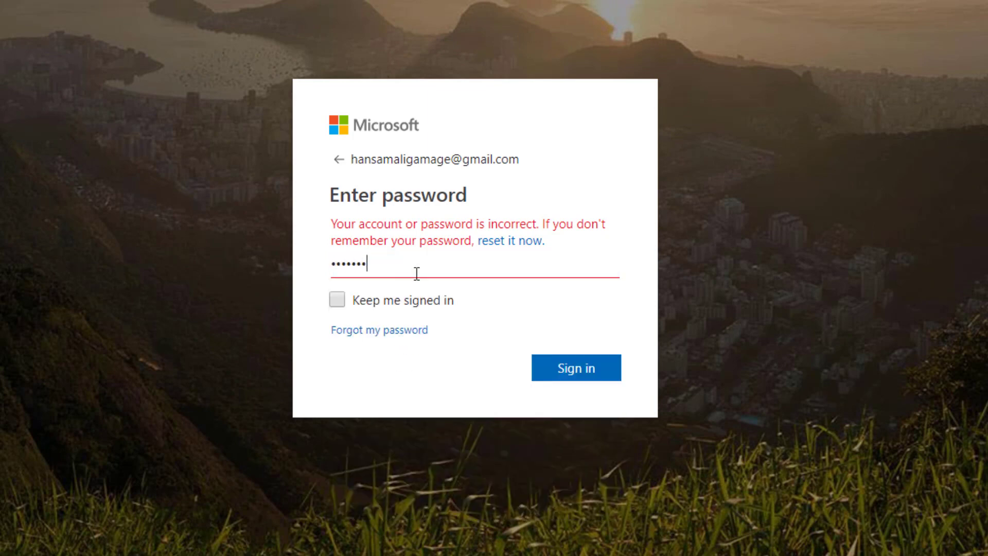
Step: Re-enter the rejected password and keep this device signed in
{"action": "left_click", "coordinate": [337, 300]}
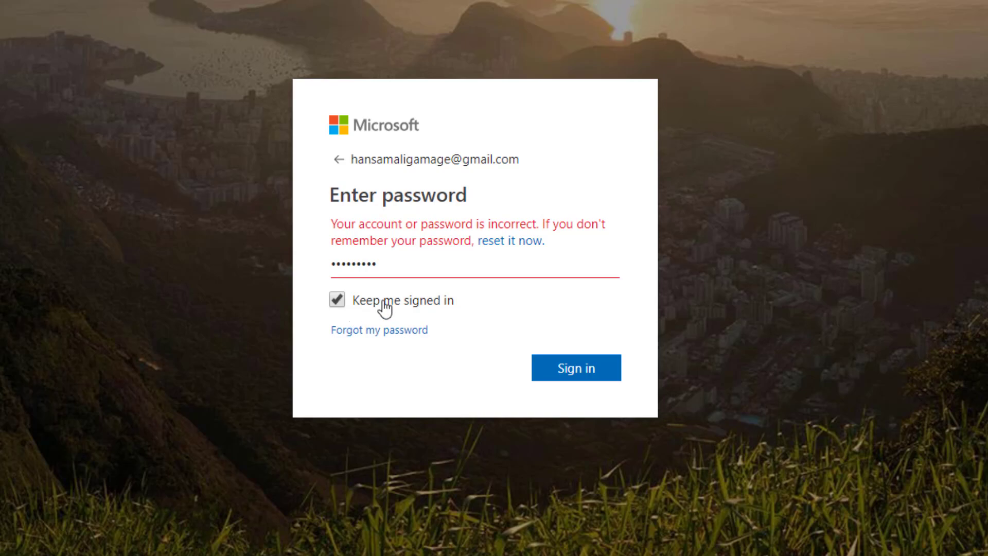
{"action": "left_click", "coordinate": [574, 367]}
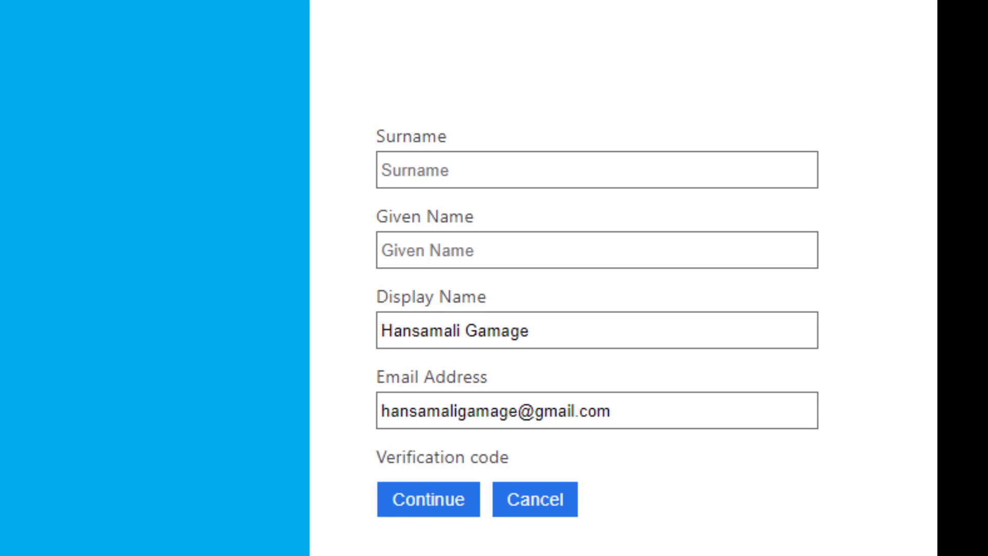
{"action": "mouse_move", "coordinate": [372, 545]}
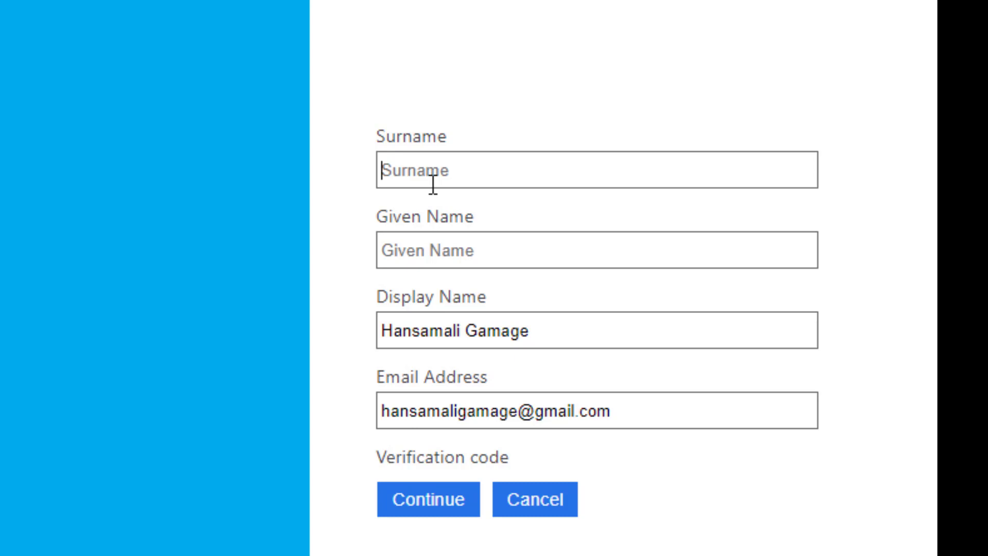
{"action": "type", "text": "Gamage"}
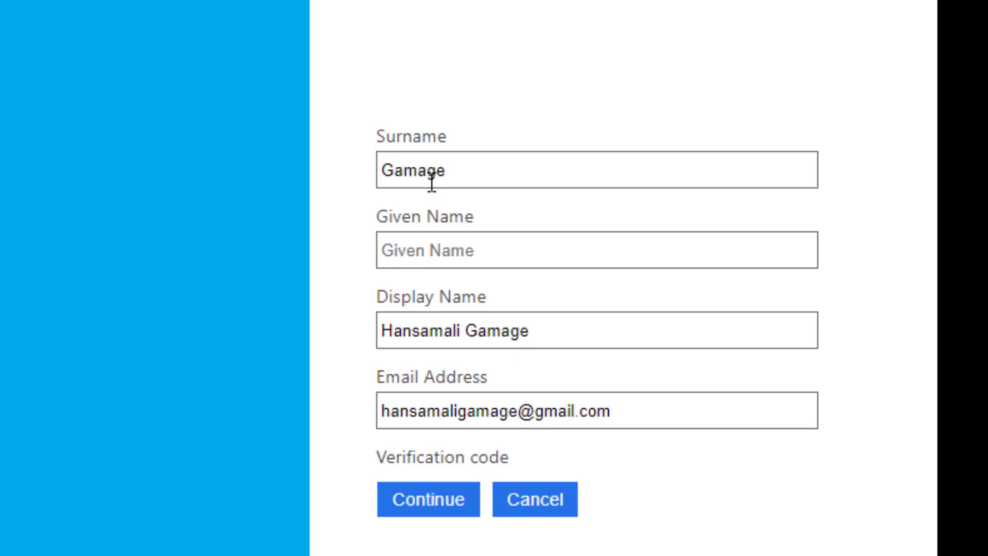
{"action": "type", "text": "Hansamali"}
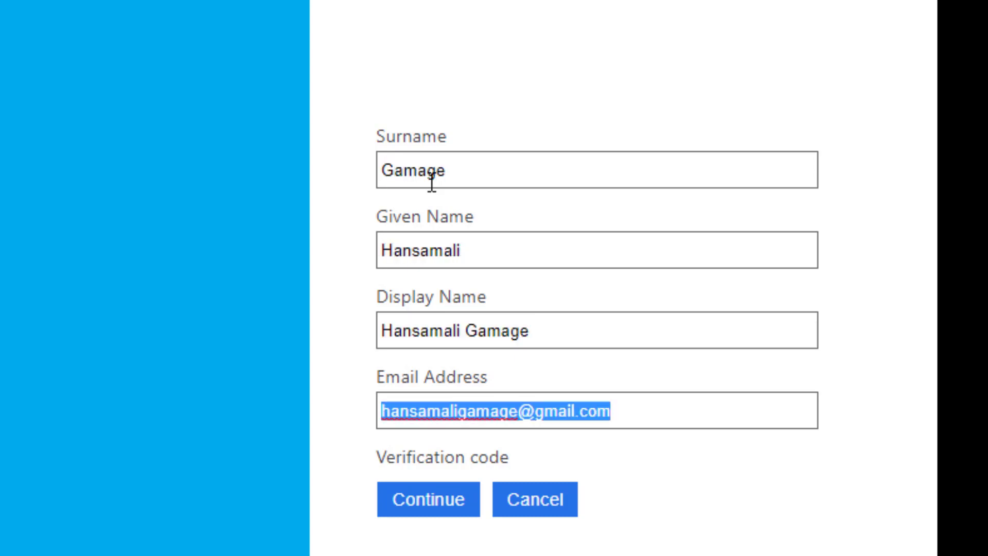
{"action": "left_click", "coordinate": [428, 499]}
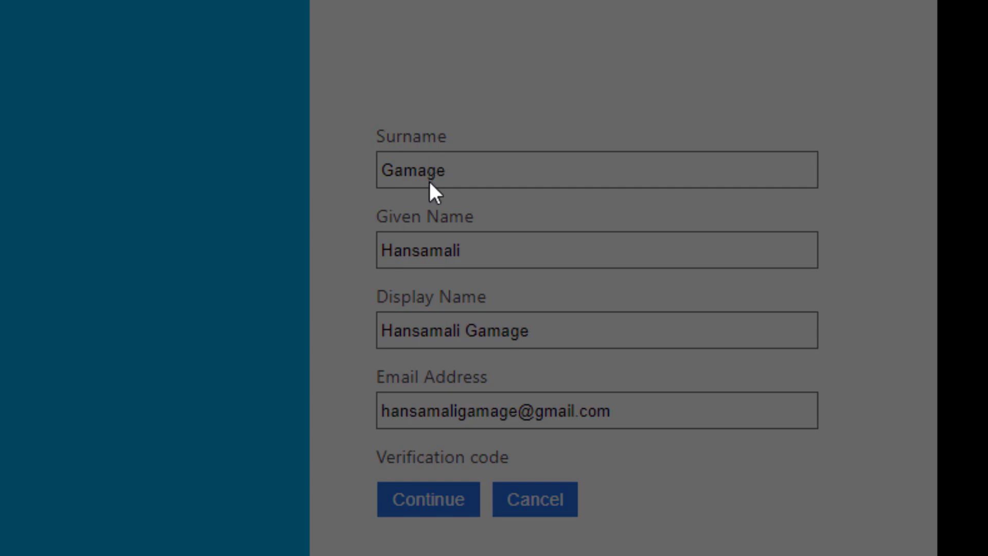
{"action": "left_click", "coordinate": [427, 499]}
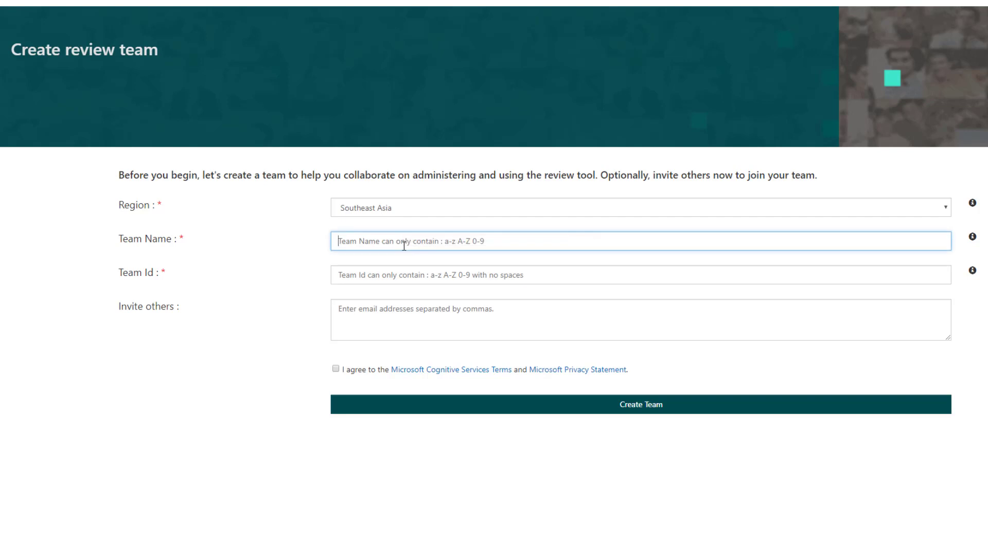
Step: Name the team TeamContentModerators, accept the Cognitive Services terms and create the team
{"action": "type", "text": "Team"}
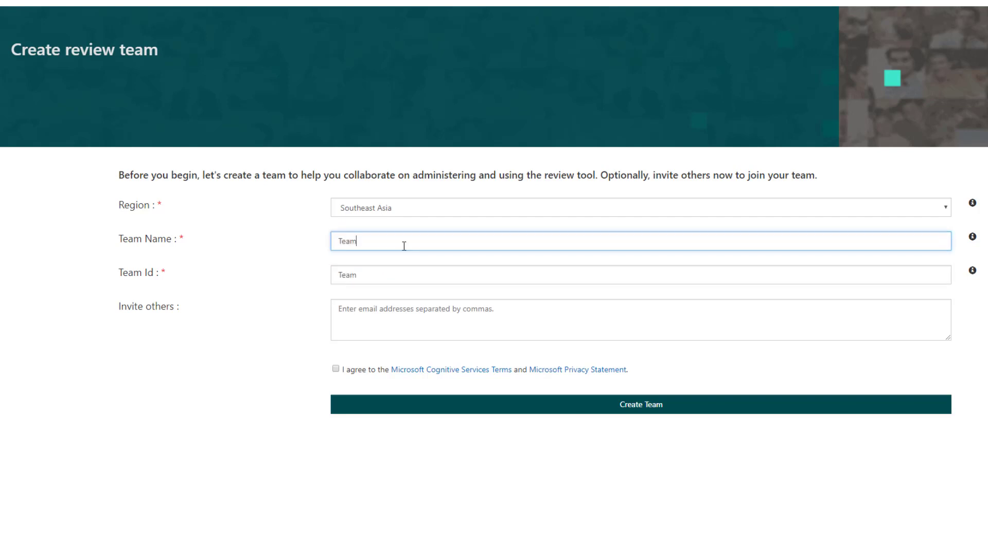
{"action": "type", "text": "ContentModerat"}
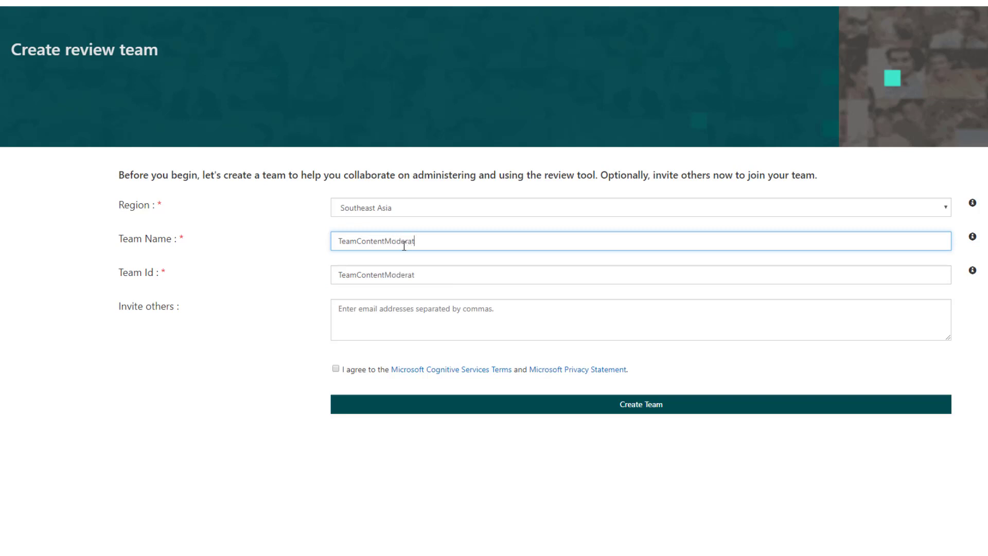
{"action": "type", "text": "ors"}
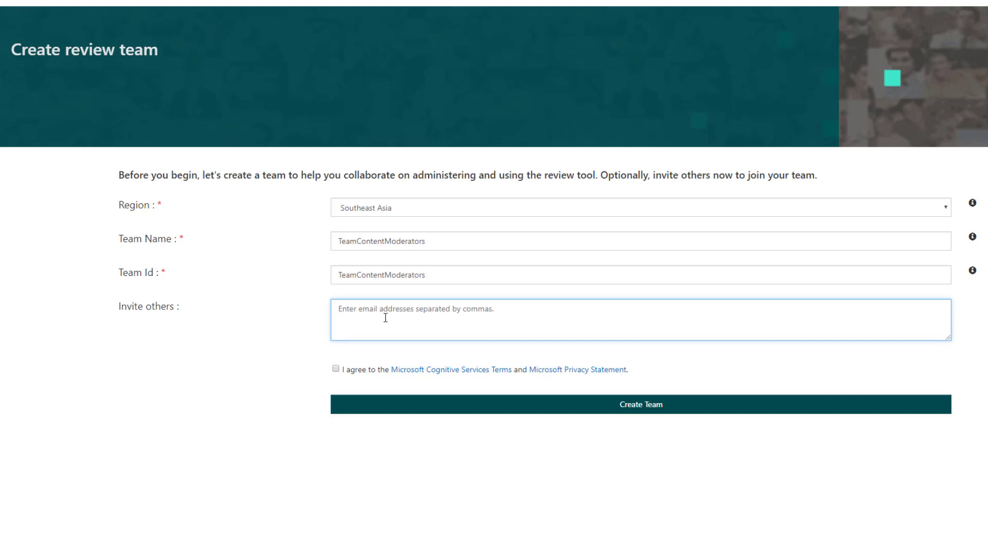
{"action": "mouse_move", "coordinate": [352, 362]}
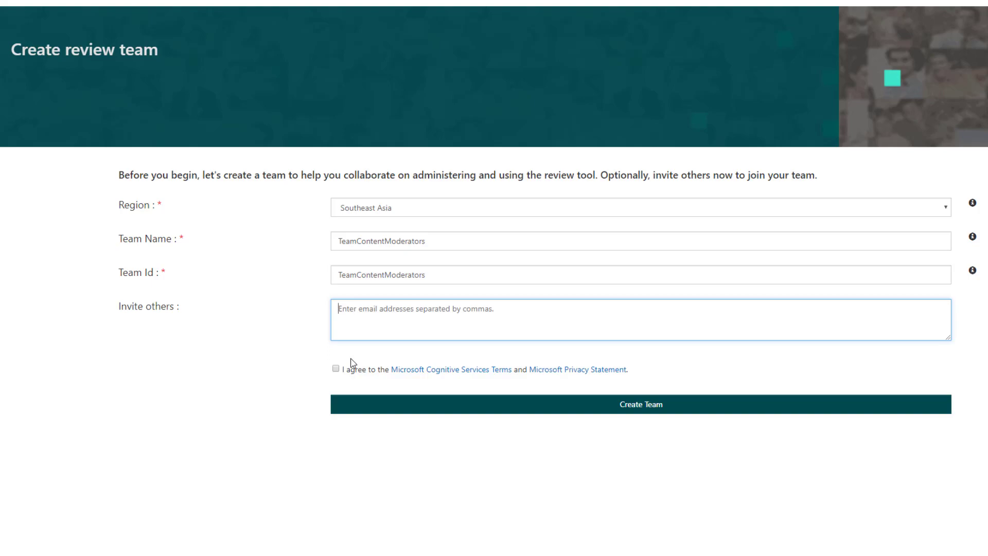
{"action": "left_click", "coordinate": [335, 369]}
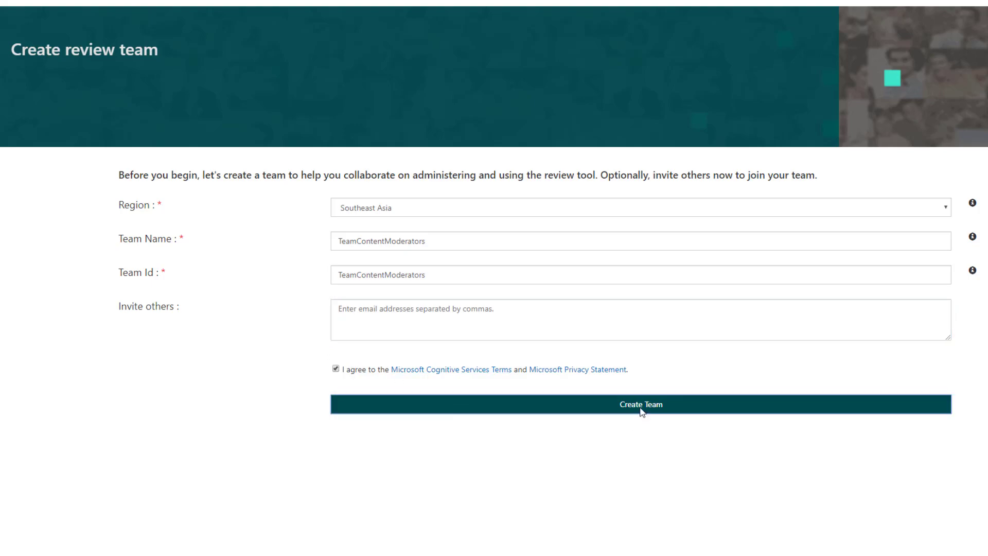
{"action": "left_click", "coordinate": [639, 403]}
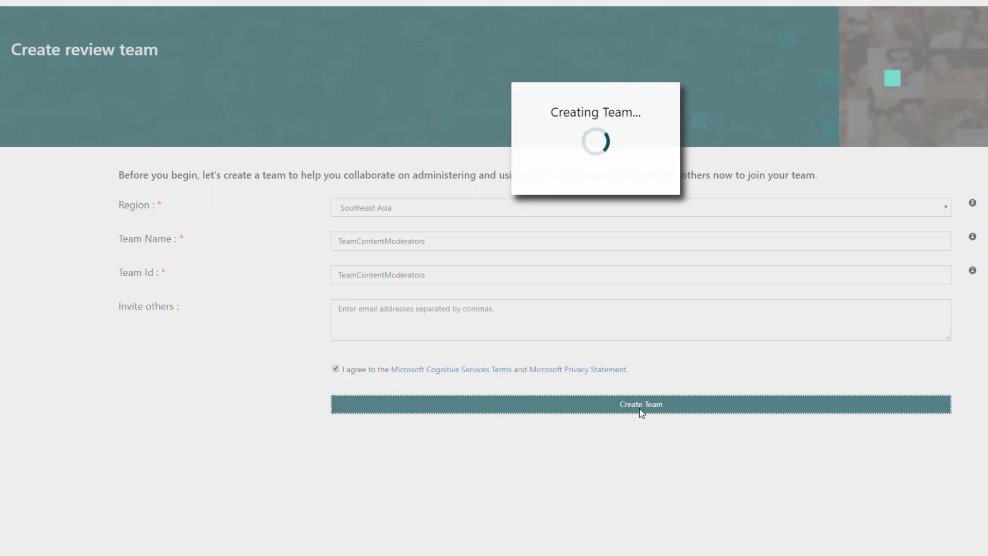
Step: Confirm Create Team and wait for the empty TeamContentModerators dashboard
{"action": "left_click", "coordinate": [639, 403]}
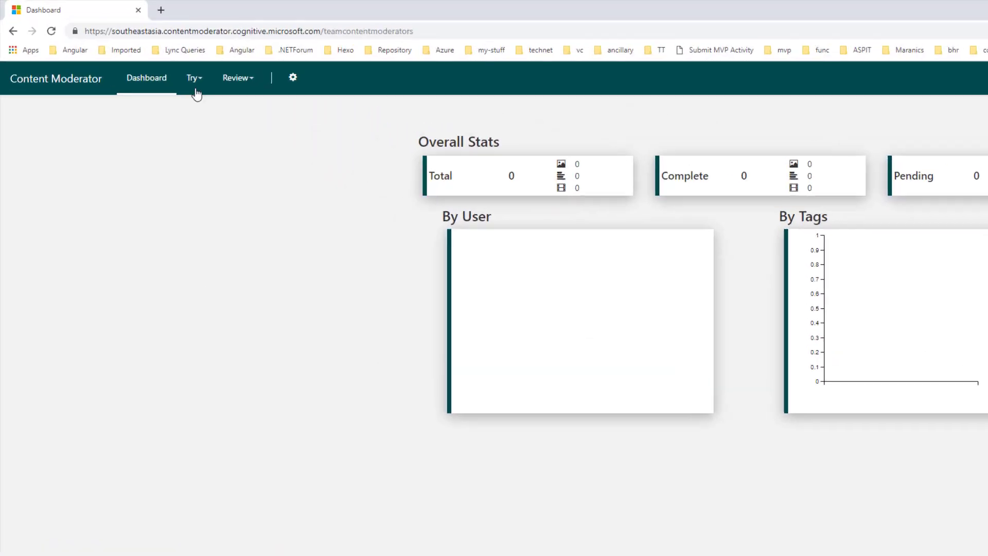
Step: Choose Try > Text and submit the Azure Logic Apps session sample sentence for moderation
{"action": "left_click", "coordinate": [192, 77]}
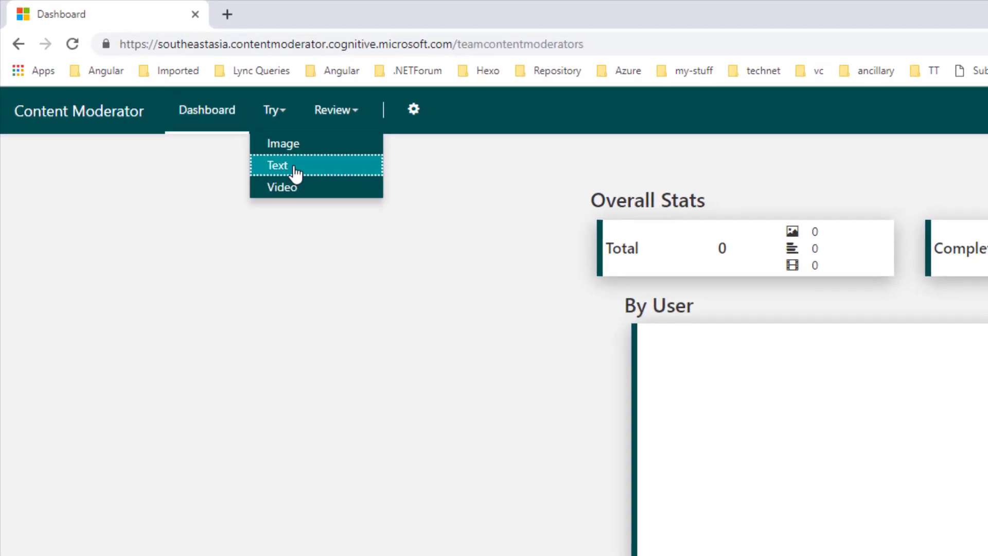
{"action": "left_click", "coordinate": [277, 164]}
{"action": "type", "text": "We are staring the second session at #sldf, Azure Logic Apps rocks!!! in Microsft Sri Lanka #Azure #LogicApps"}
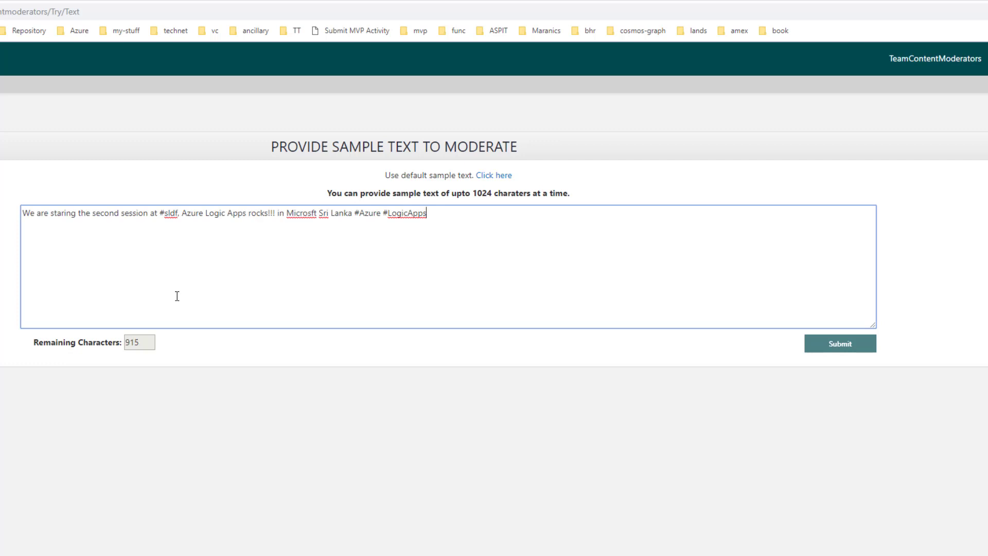
{"action": "mouse_move", "coordinate": [706, 371]}
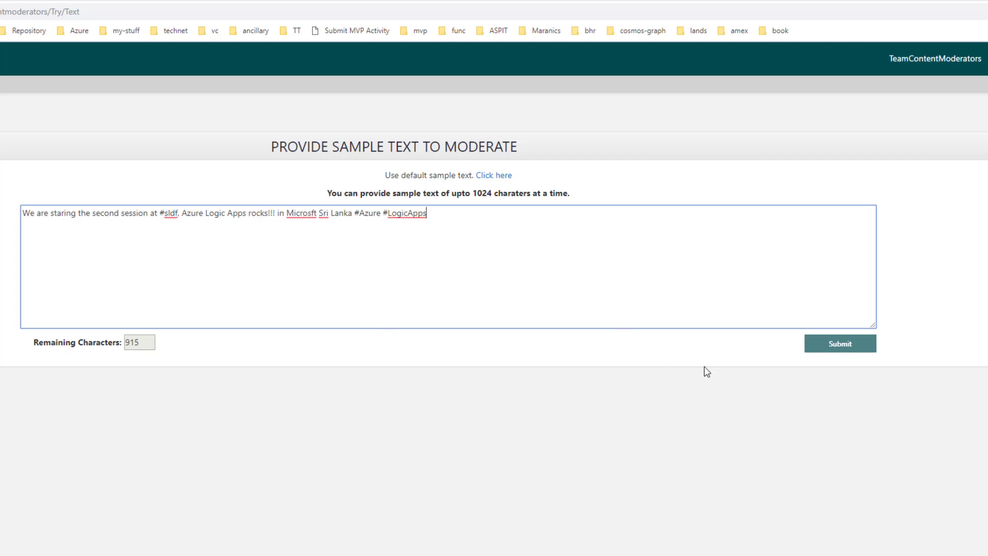
{"action": "left_click", "coordinate": [839, 344]}
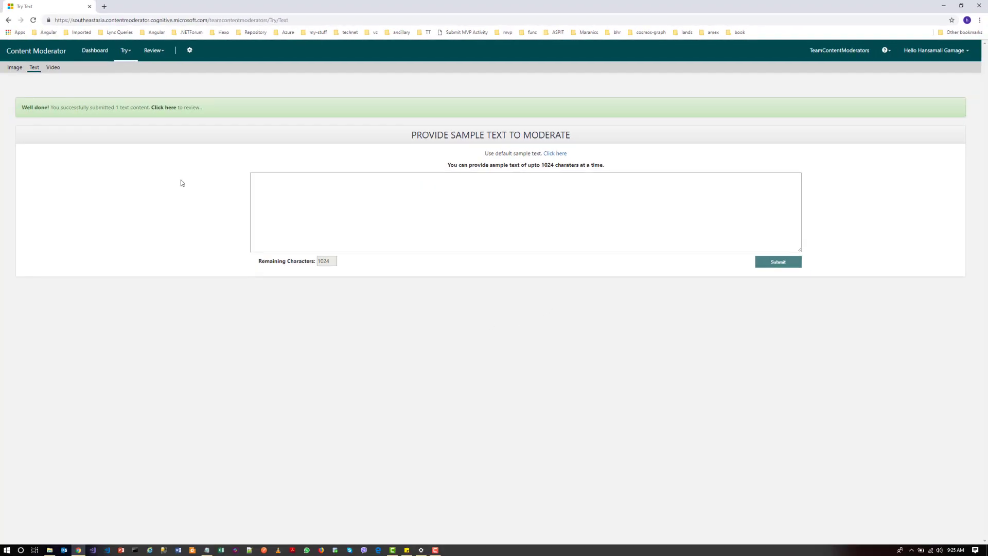
Step: Review the submitted text, confirm HasProfanity reads False, and move to Next to save it
{"action": "left_click", "coordinate": [164, 107]}
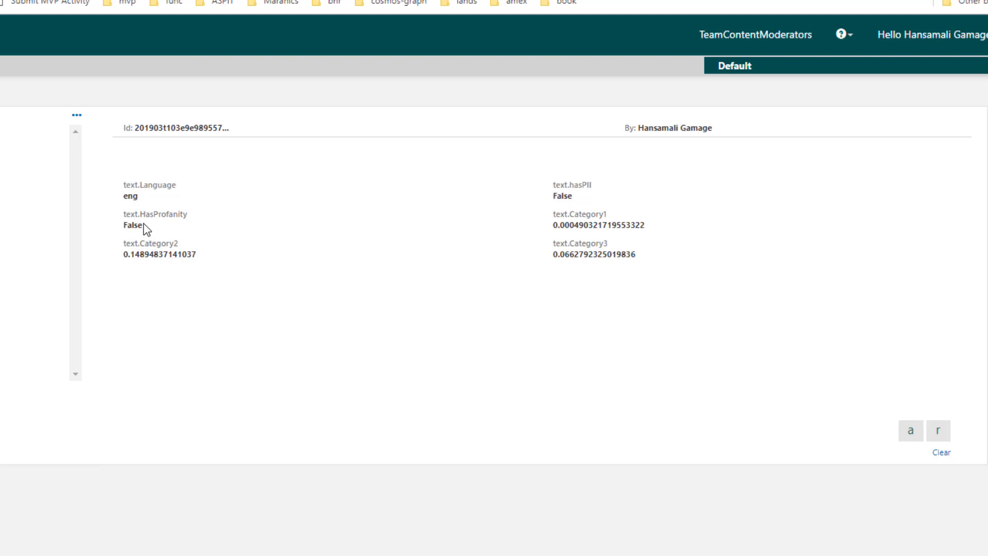
{"action": "double_click", "coordinate": [154, 214]}
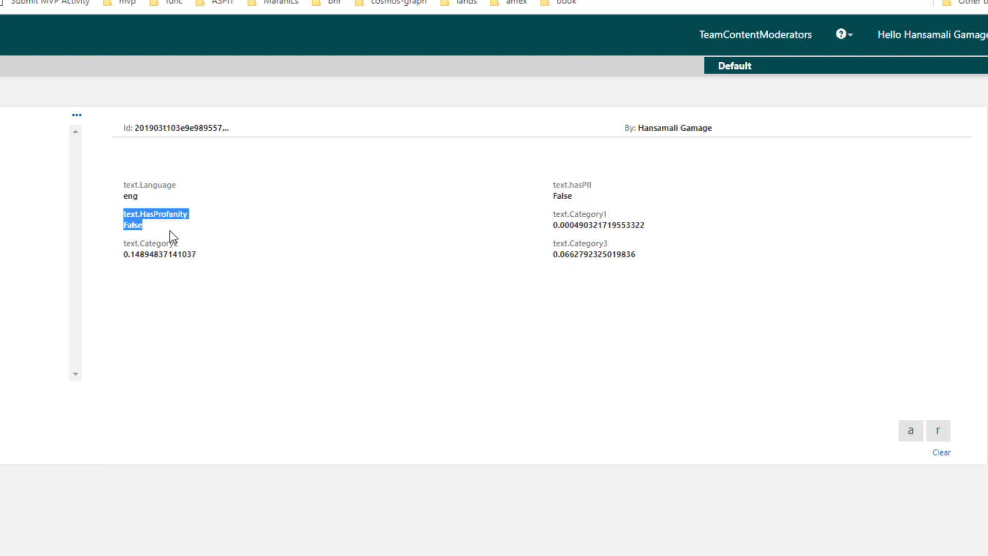
{"action": "mouse_move", "coordinate": [160, 235]}
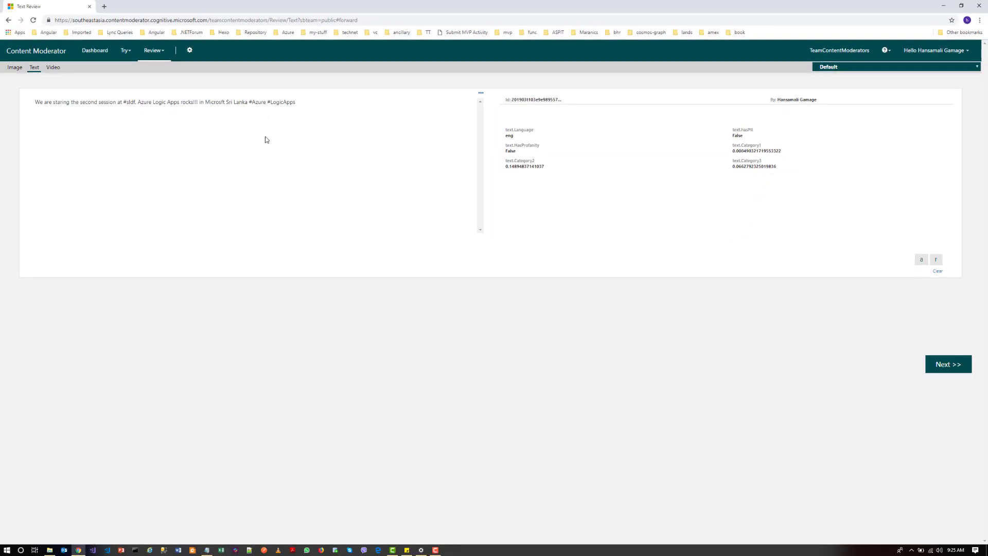
{"action": "double_click", "coordinate": [290, 102]}
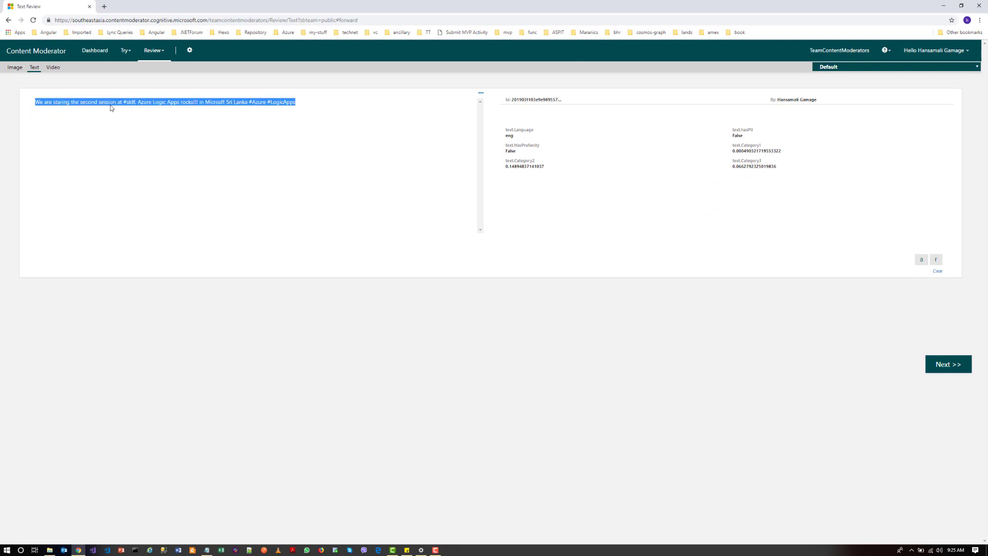
{"action": "left_click", "coordinate": [947, 364]}
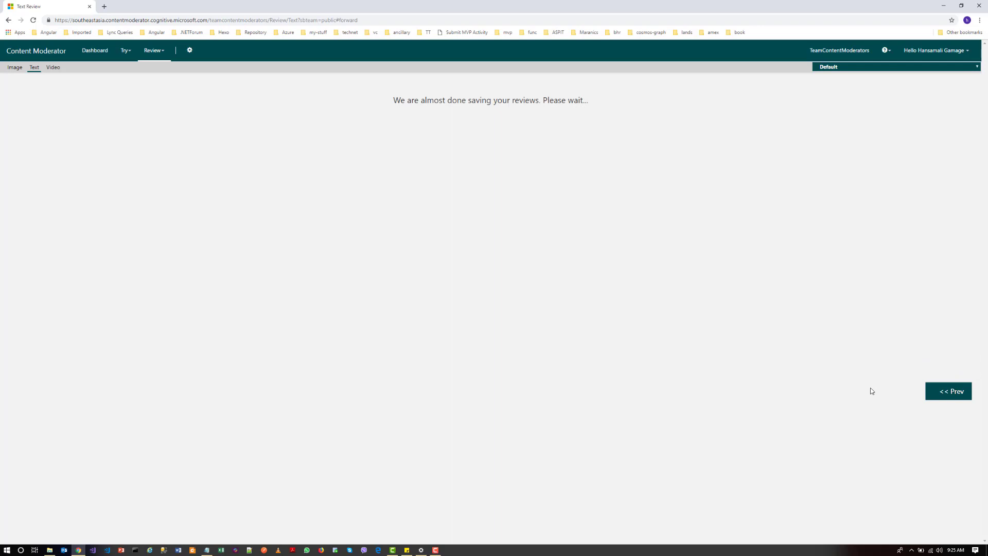
{"action": "mouse_move", "coordinate": [577, 192]}
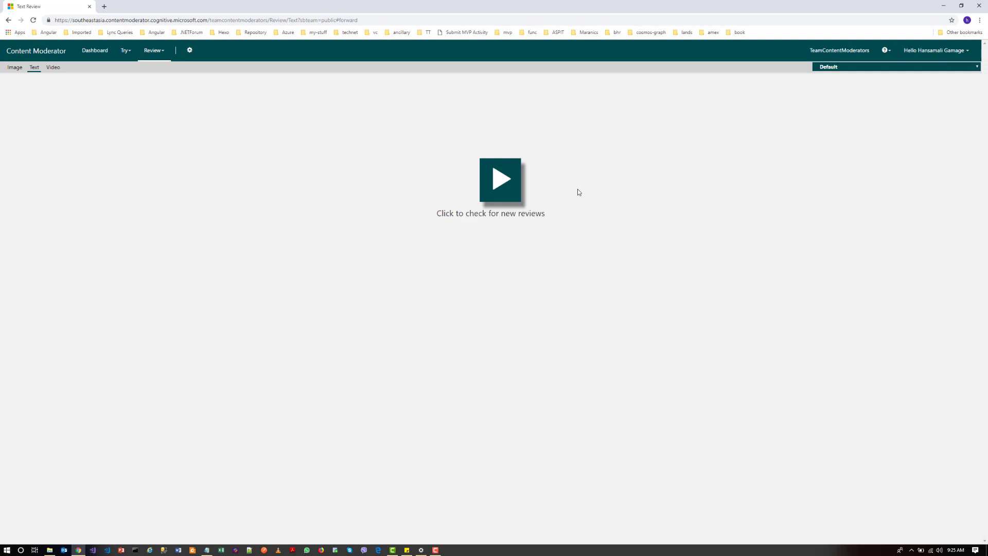
Step: With the review queue empty, return to the Try menu for another sample
{"action": "left_click", "coordinate": [124, 50]}
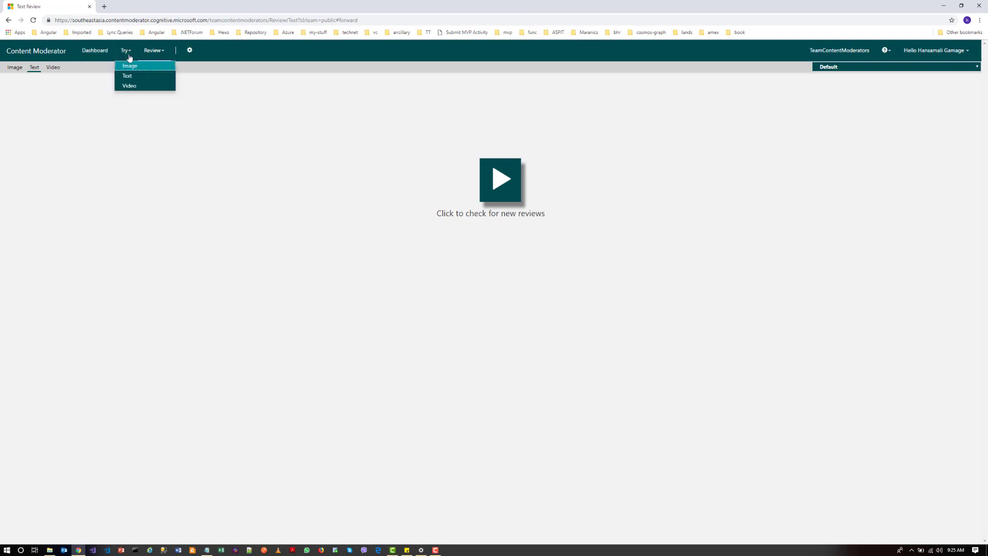
Step: Enter the second sample: 'The location is just a crap, but love the audience and speakers #sldf'
{"action": "left_click", "coordinate": [126, 75]}
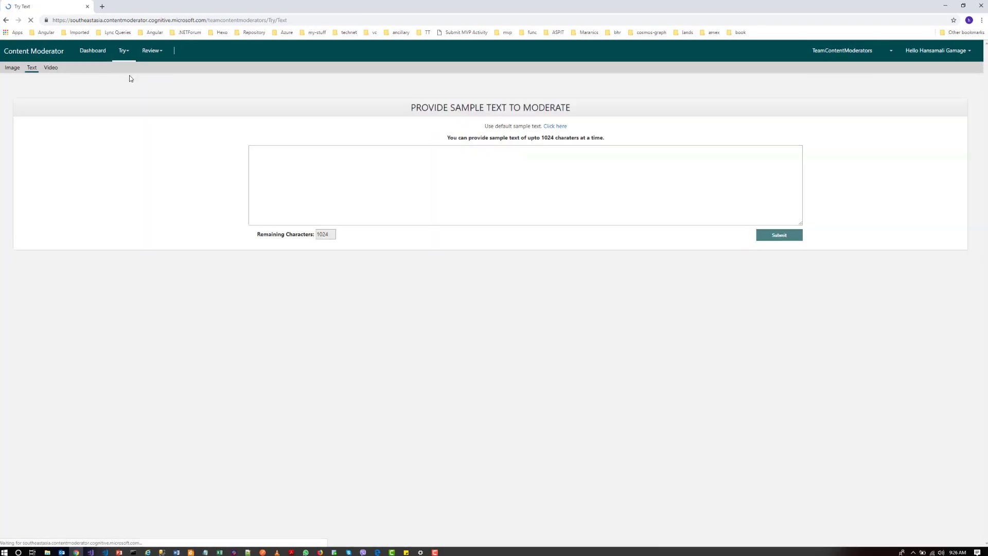
{"action": "type", "text": "The location is just a crap, but love the audience and speakers #sldf"}
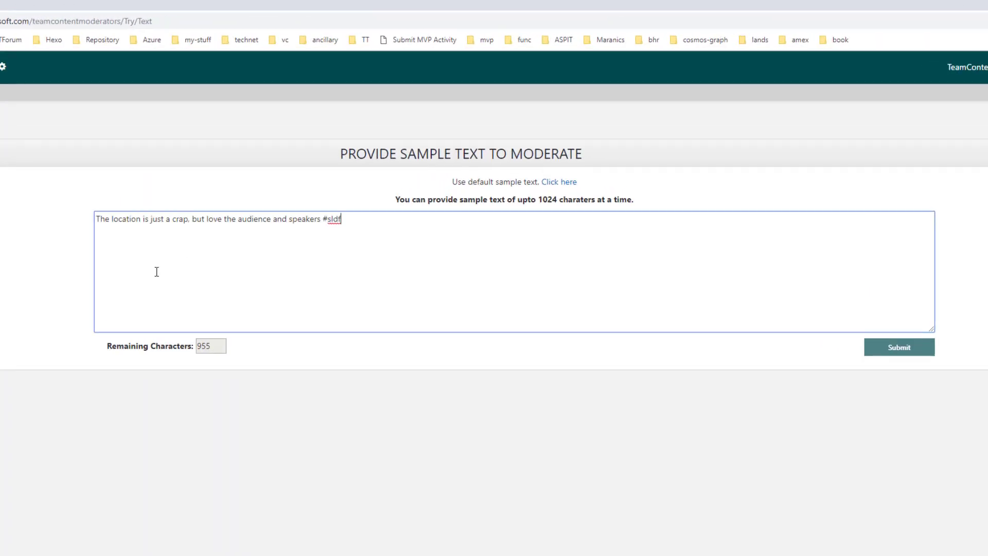
{"action": "mouse_move", "coordinate": [863, 297]}
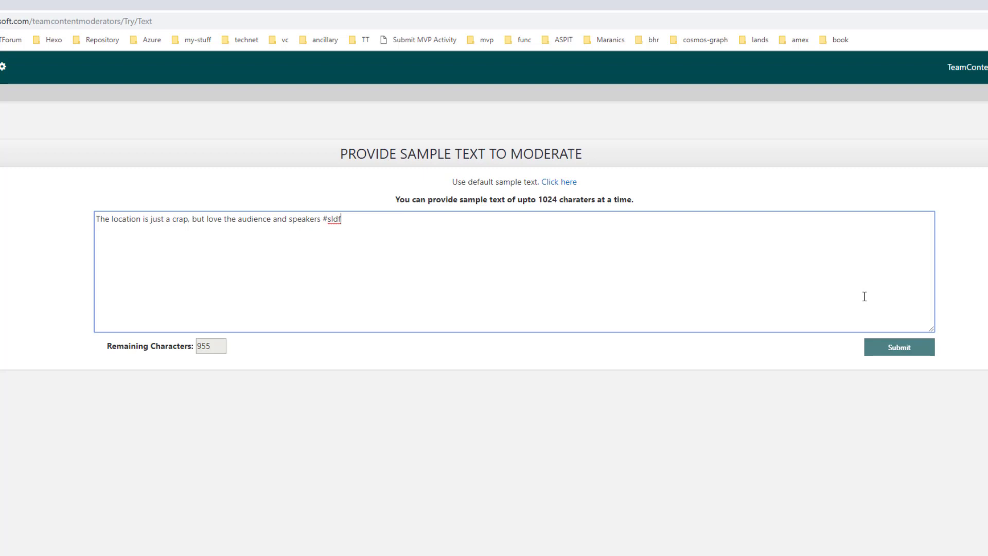
{"action": "mouse_move", "coordinate": [371, 235]}
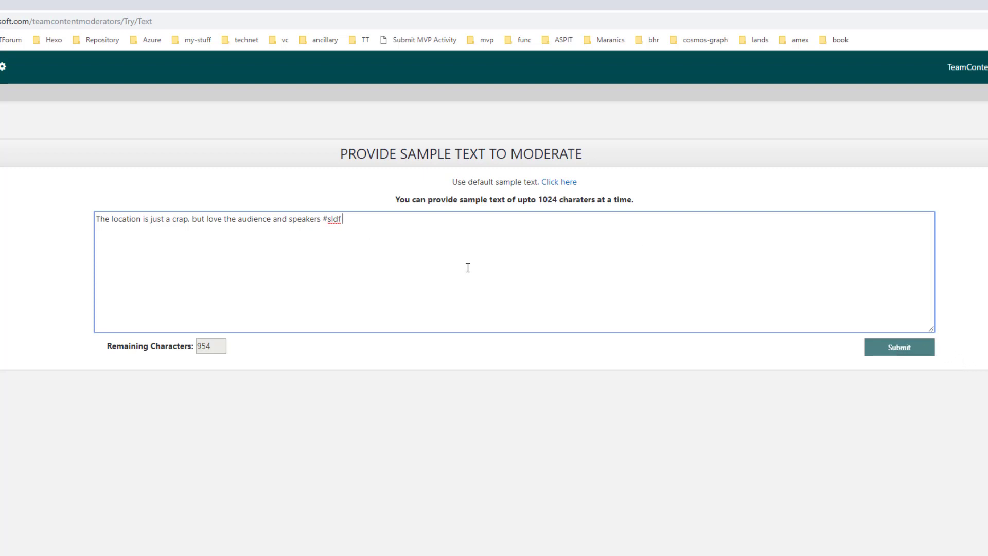
{"action": "mouse_move", "coordinate": [372, 211]}
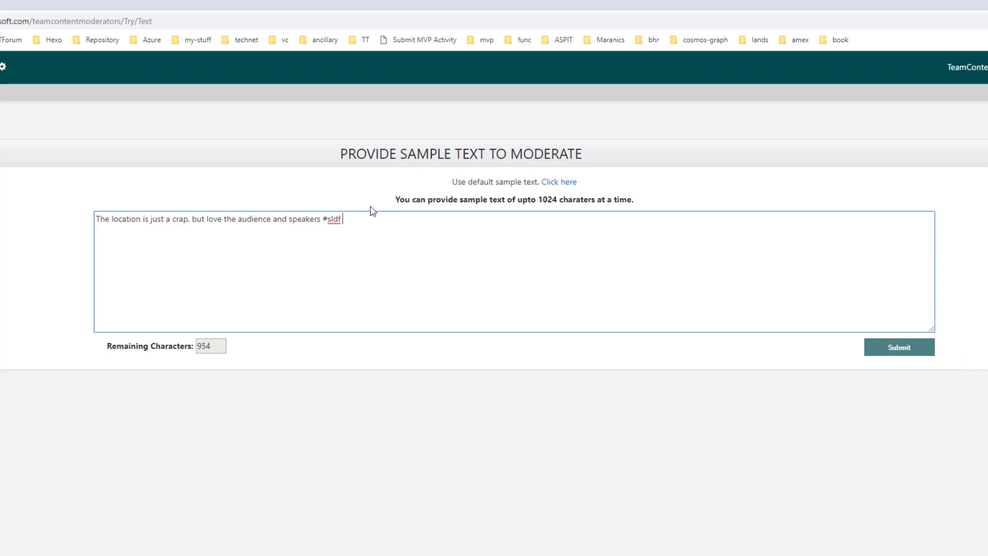
{"action": "left_click", "coordinate": [557, 181]}
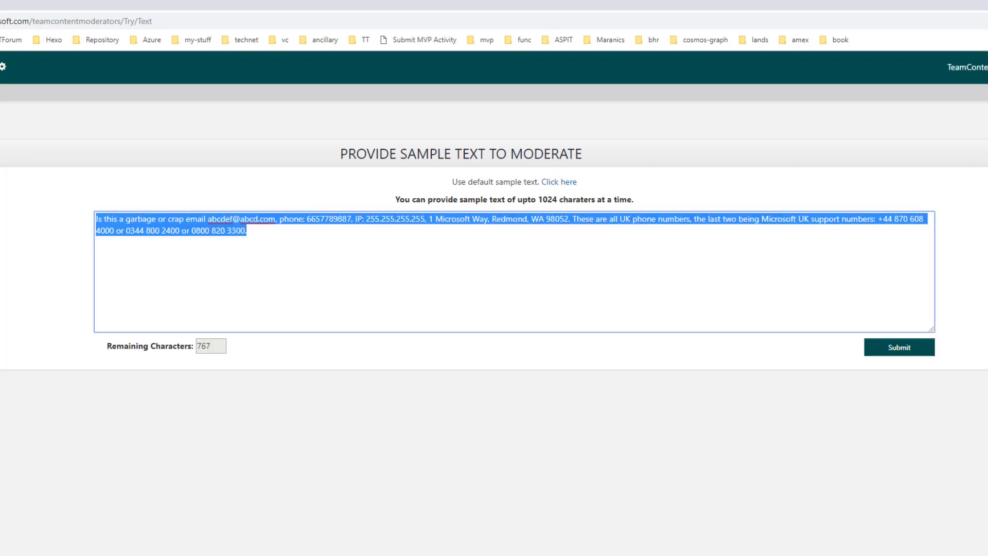
{"action": "type", "text": "The location is just a crap, but love the audience and speakers #sldf"}
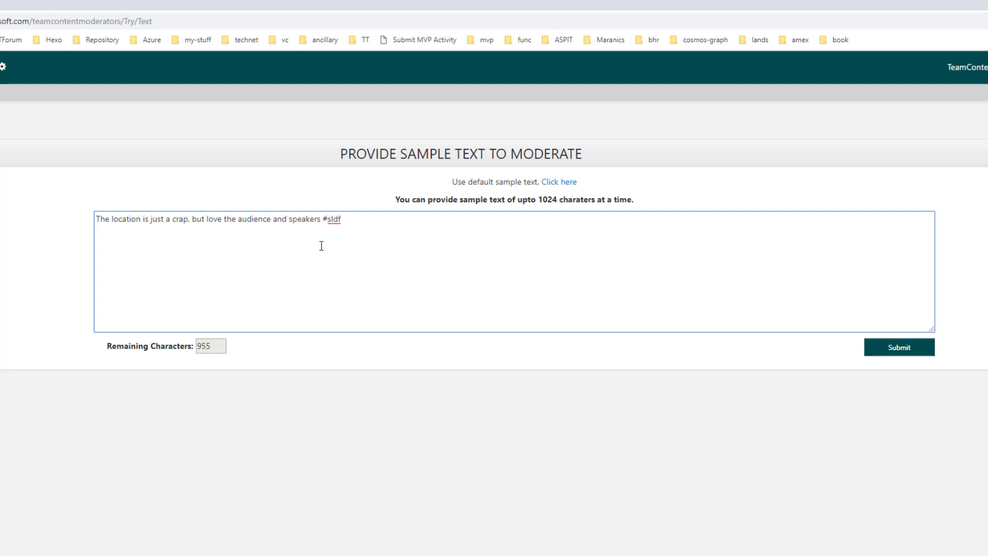
Step: Submit the second text for moderation and go to its review
{"action": "left_click", "coordinate": [897, 347]}
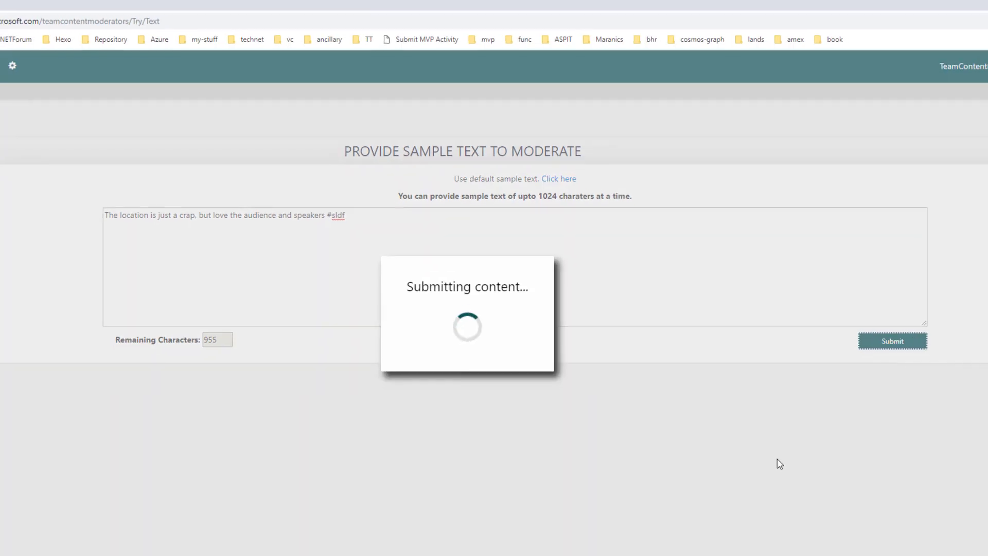
{"action": "left_click", "coordinate": [891, 340]}
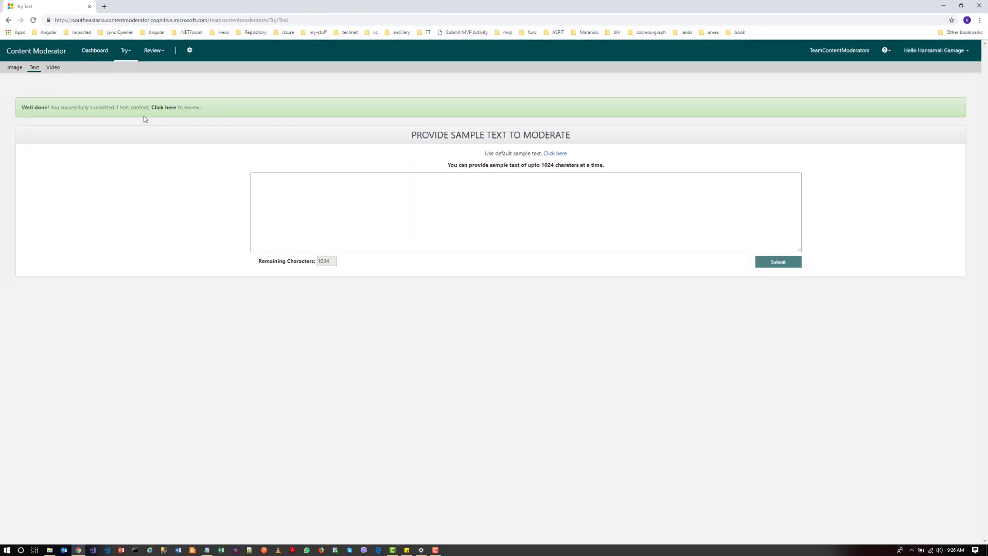
{"action": "left_click", "coordinate": [163, 107]}
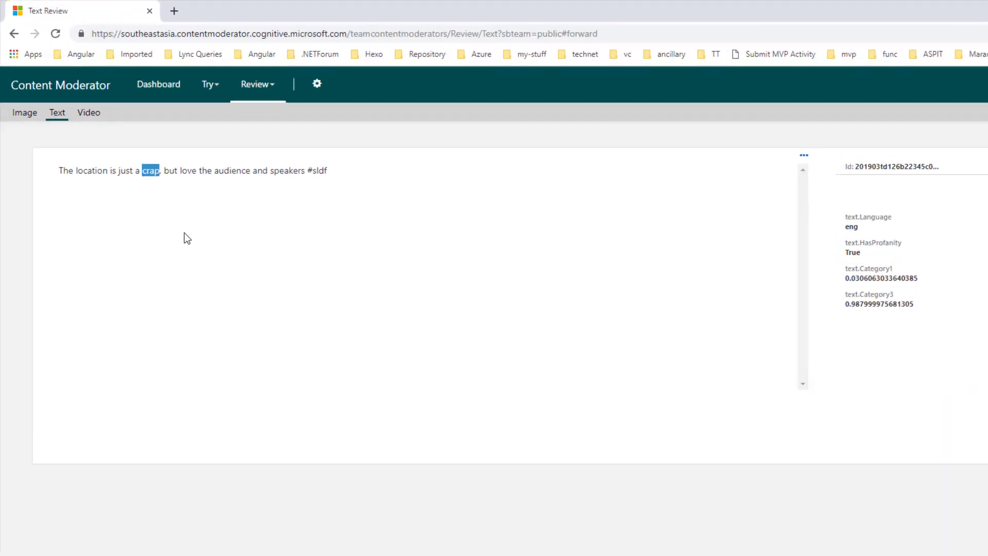
Step: Zoom in on the review showing 'crap' flagged and HasProfanity True
{"action": "key", "text": "ctrl+plus"}
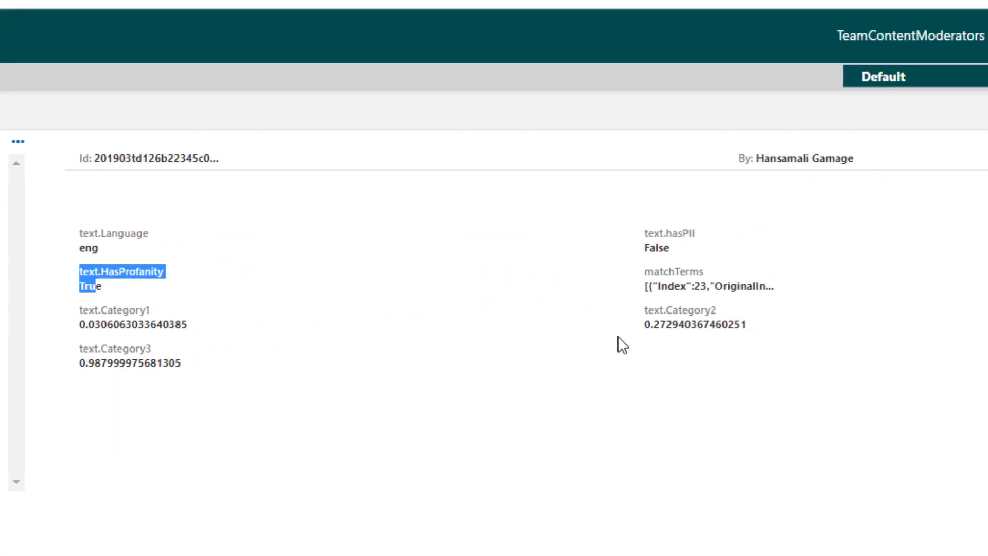
{"action": "mouse_move", "coordinate": [670, 287]}
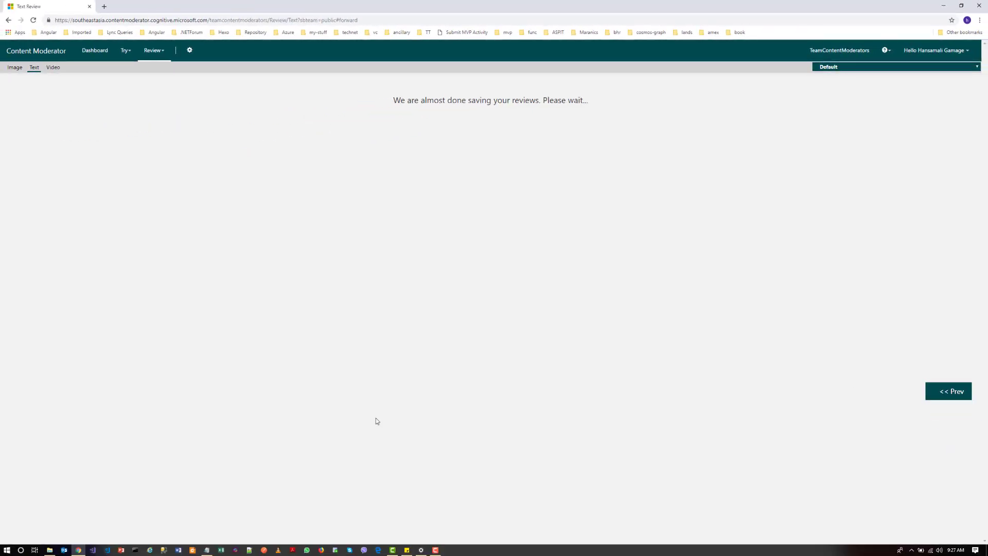
{"action": "mouse_move", "coordinate": [333, 455]}
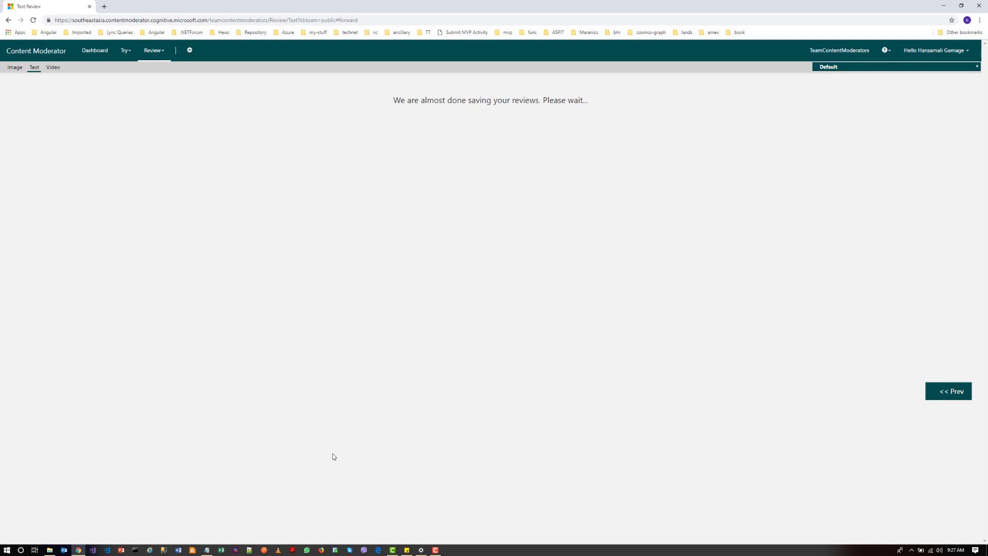
{"action": "mouse_move", "coordinate": [354, 436]}
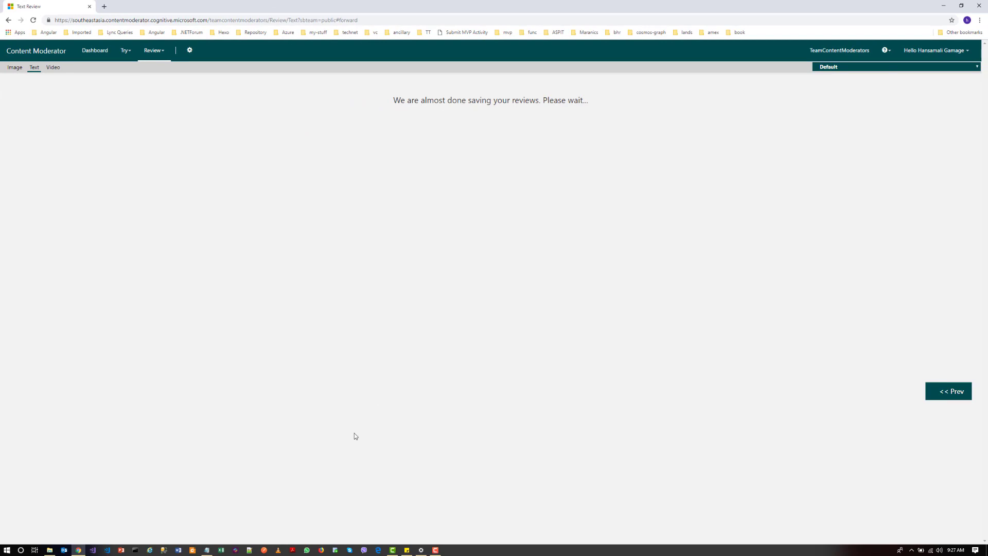
{"action": "mouse_move", "coordinate": [371, 408]}
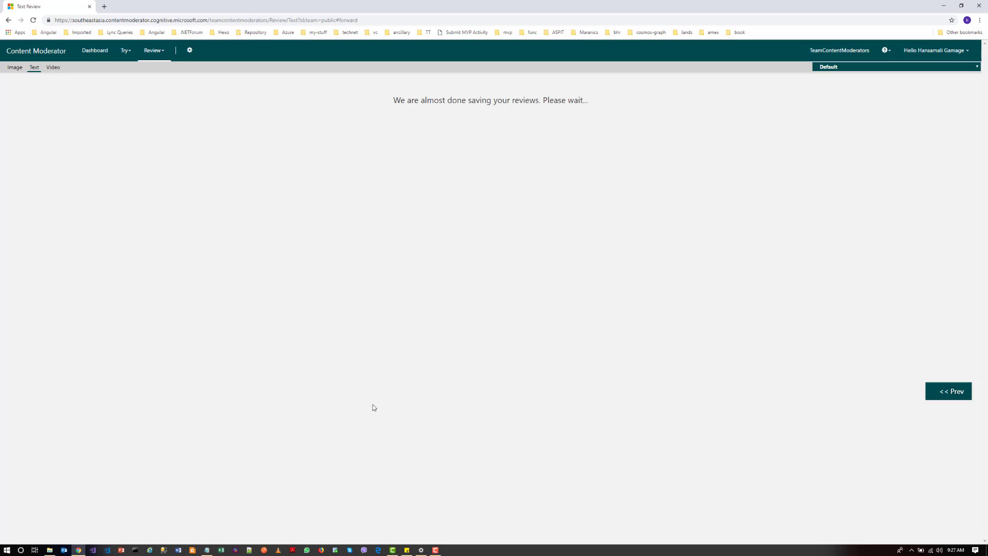